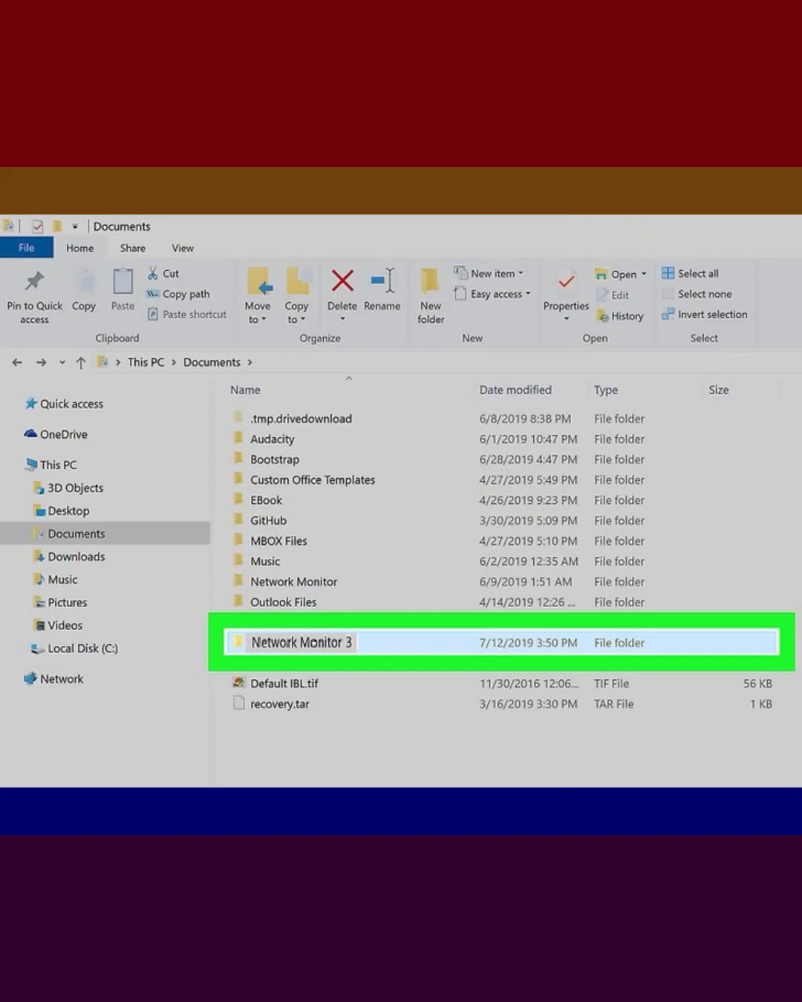
Go to This PC > Documents in File Explorer
{"action": "left_click", "coordinate": [182, 247]}
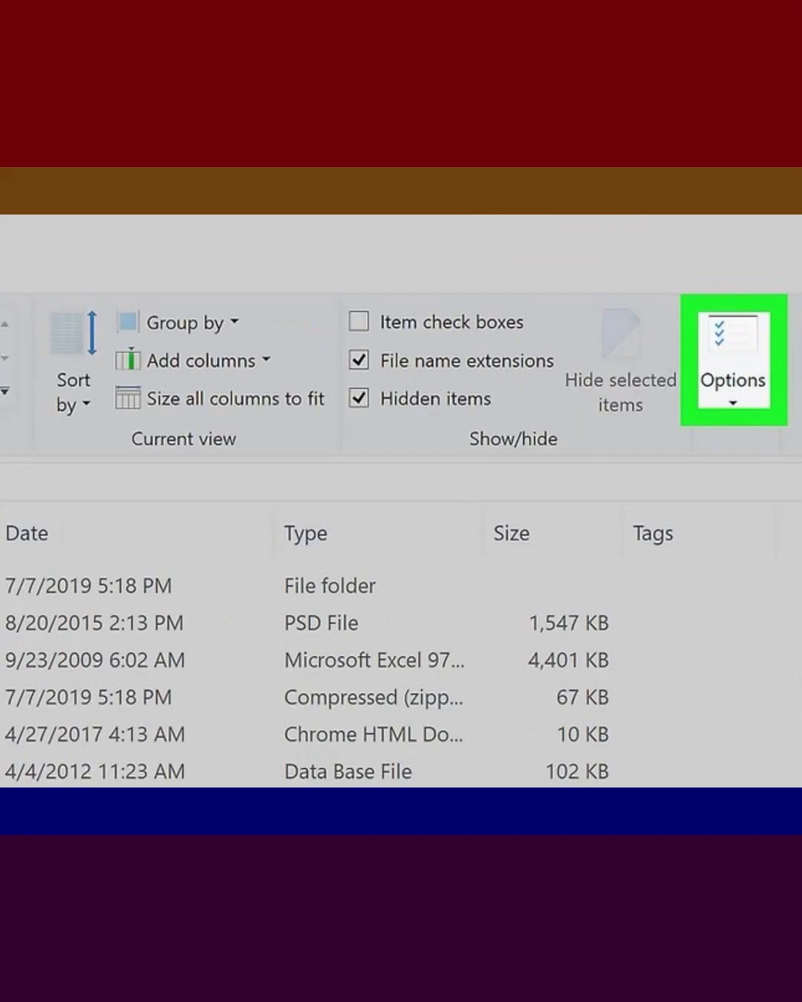
Bring up Folder Options via View > Options > Change folder and search options
{"action": "left_click", "coordinate": [731, 360]}
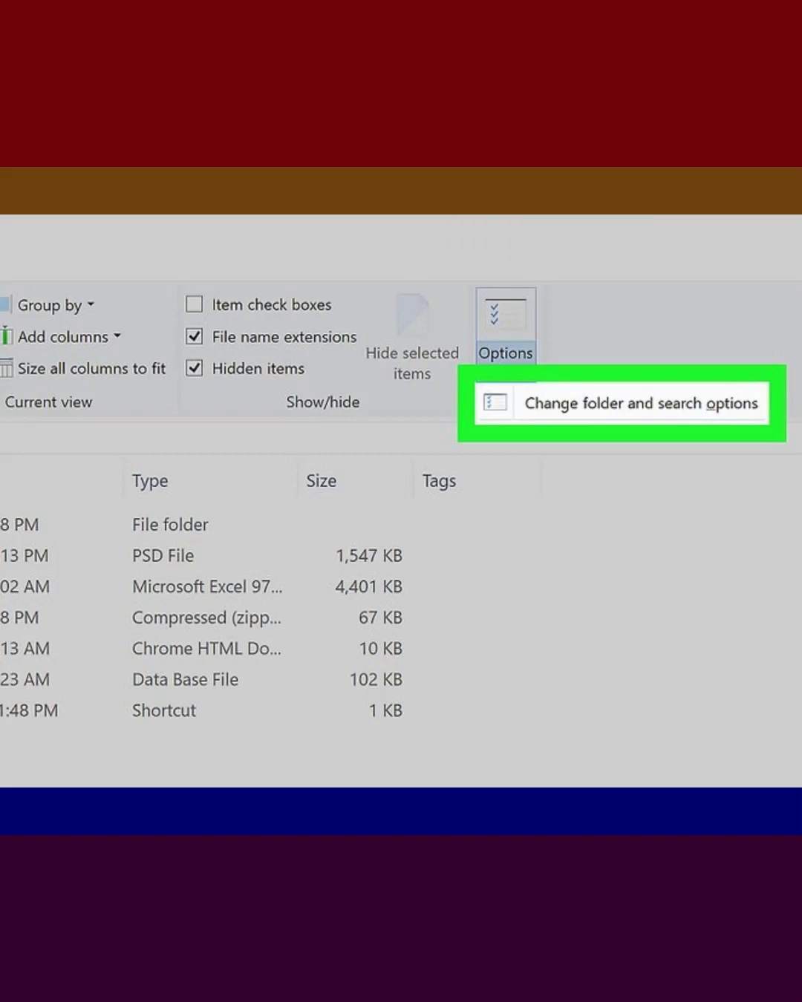
{"action": "left_click", "coordinate": [640, 403]}
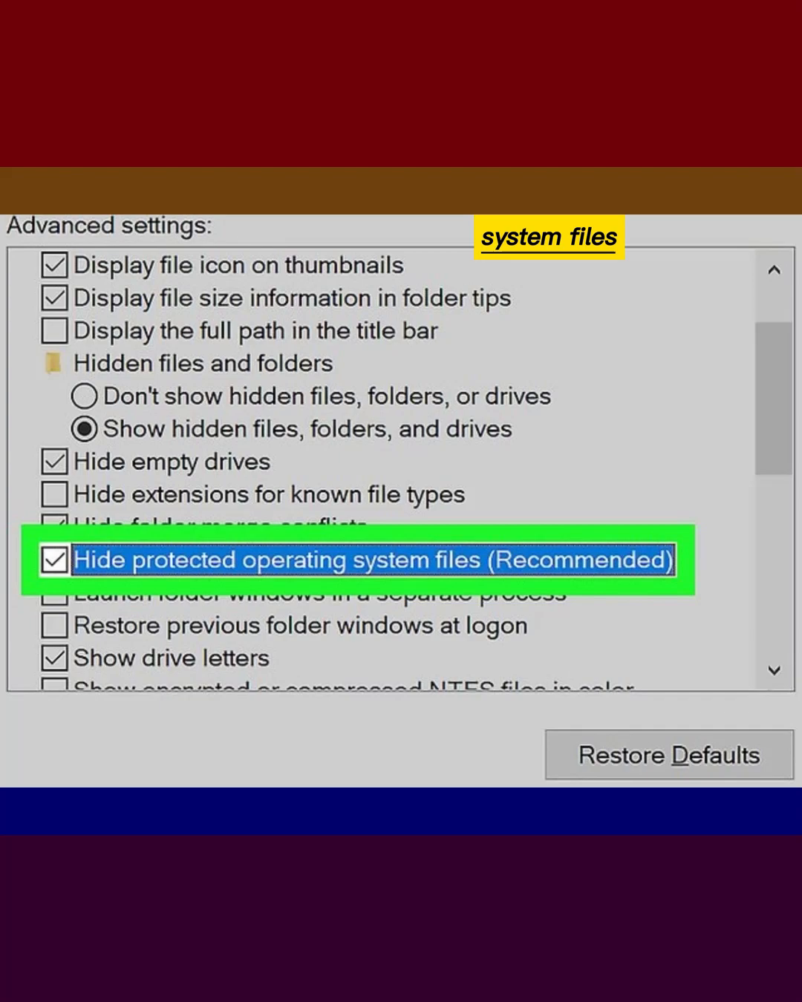
Uncheck 'Hide protected operating system files (Recommended)' and accept the warning with Yes
{"action": "left_click", "coordinate": [52, 561]}
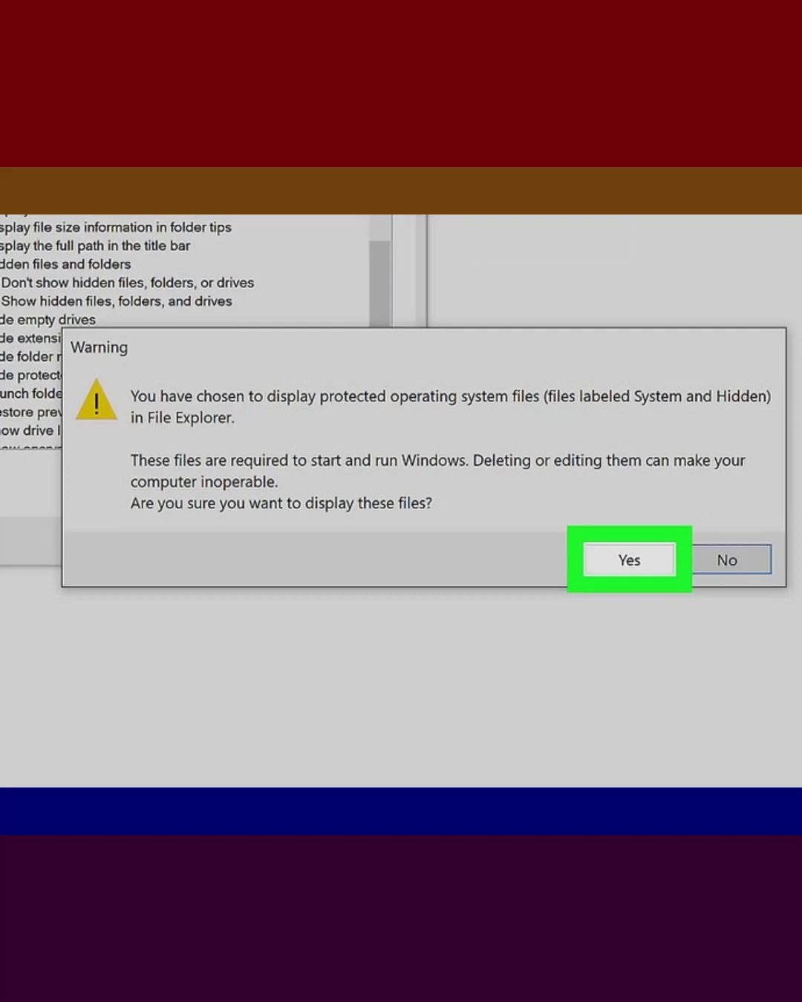
{"action": "left_click", "coordinate": [628, 560]}
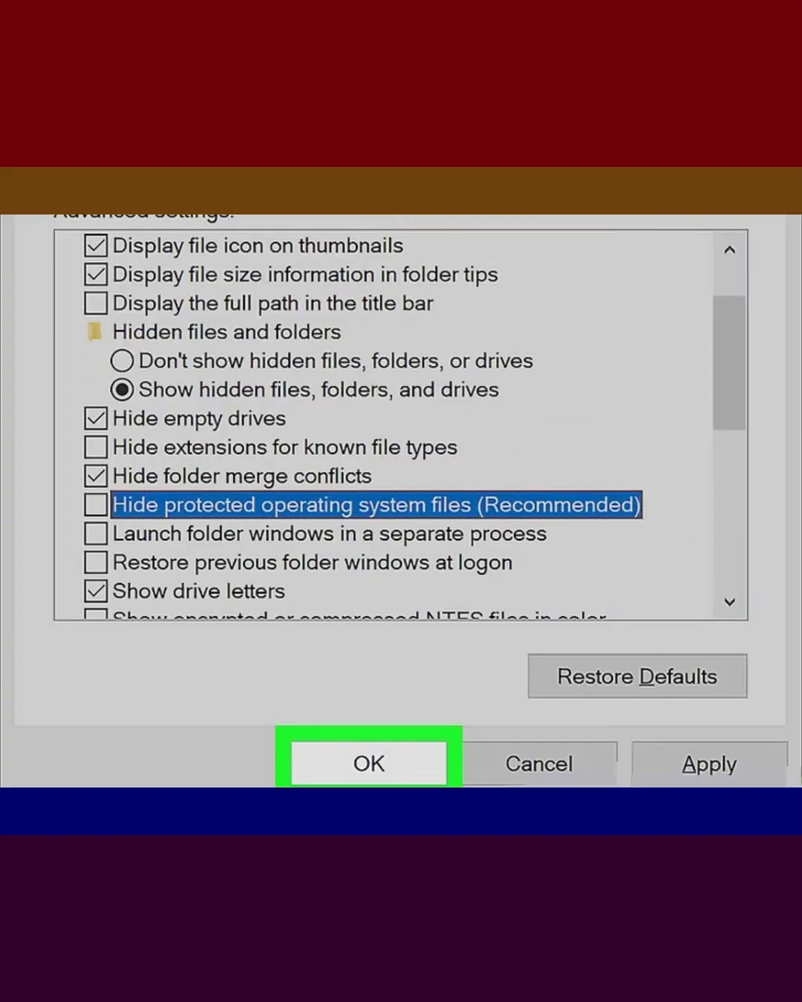
Apply the folder options with OK and bring up the context menu for Thumbs.db
{"action": "left_click", "coordinate": [367, 763]}
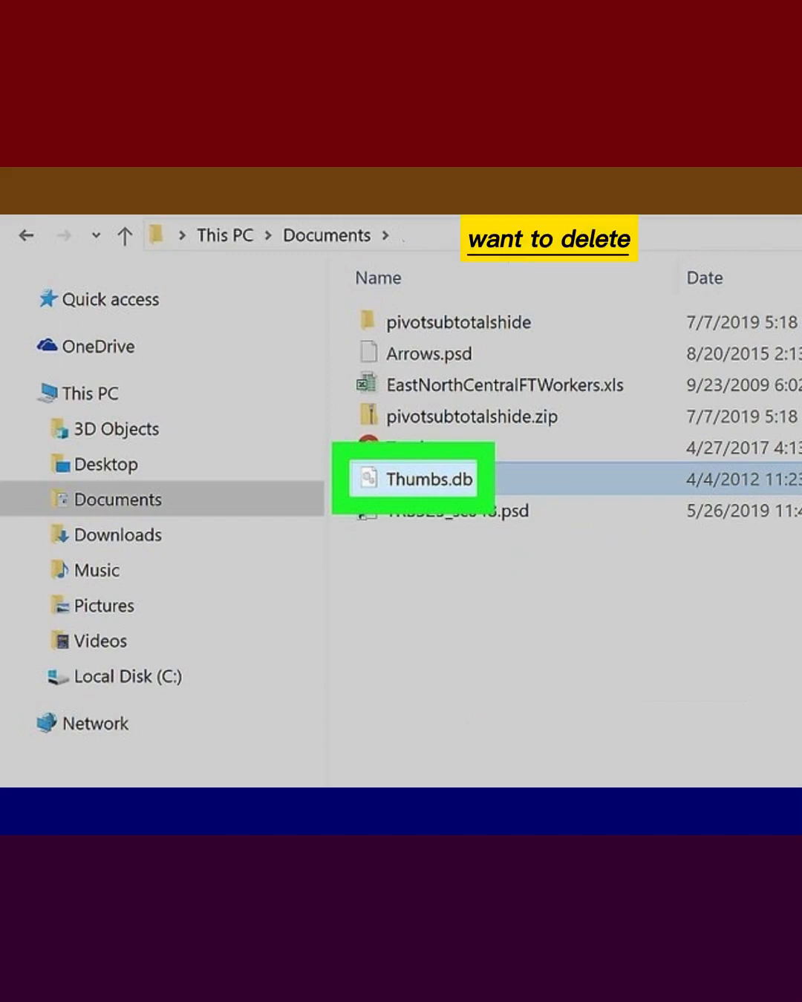
{"action": "right_click", "coordinate": [413, 478]}
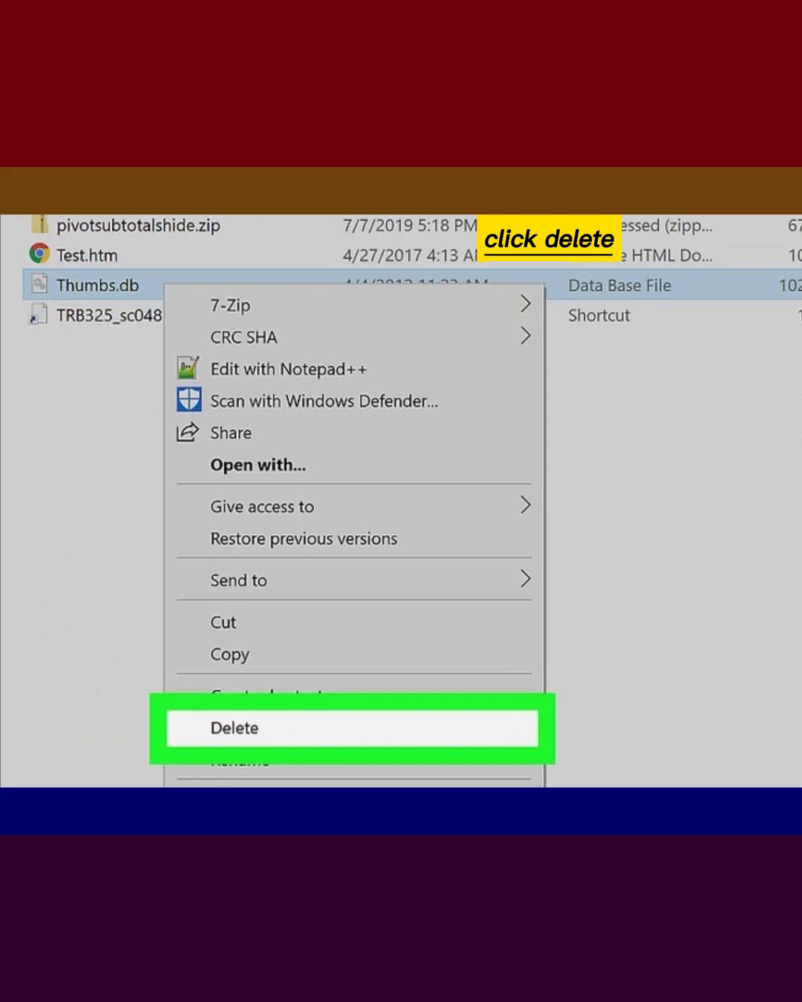